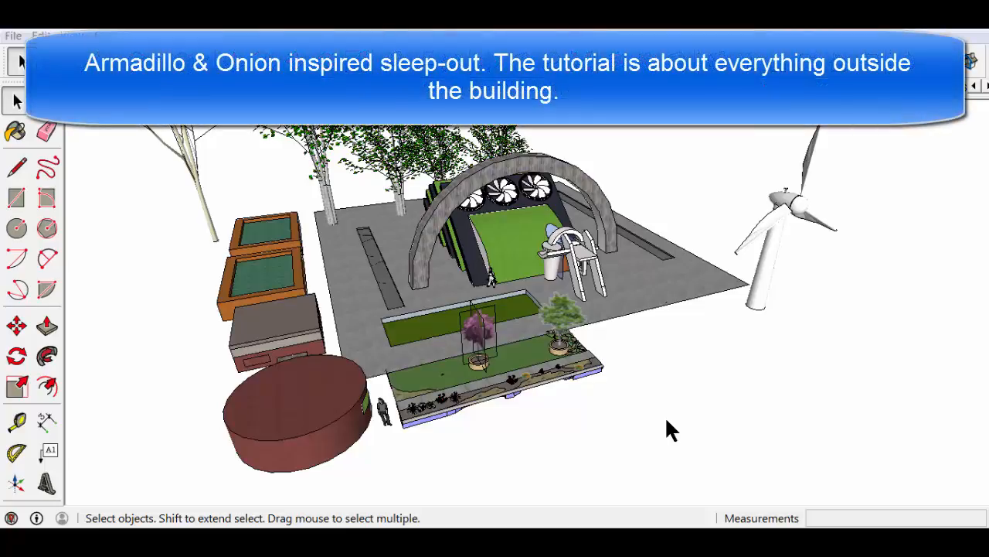
mouse_move(373, 242)
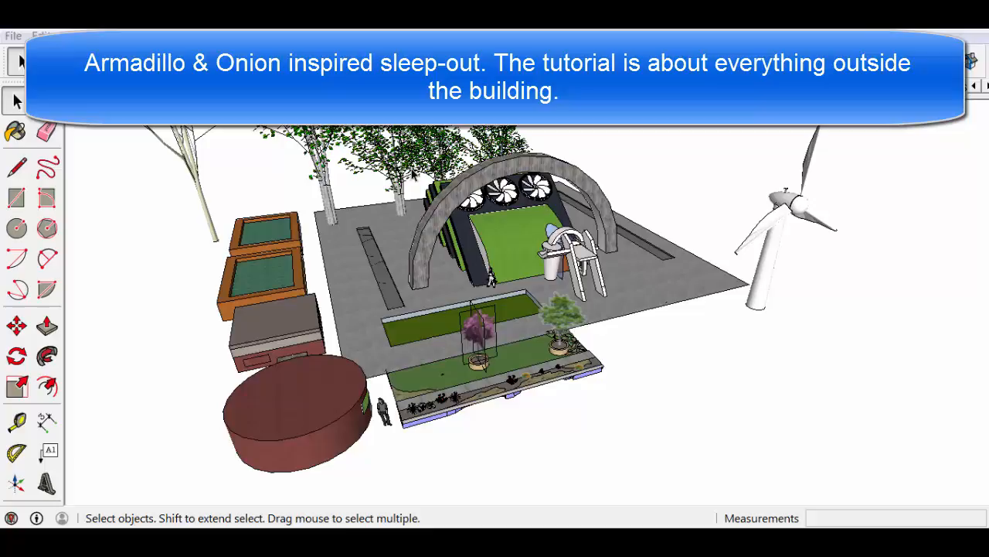
mouse_move(466, 224)
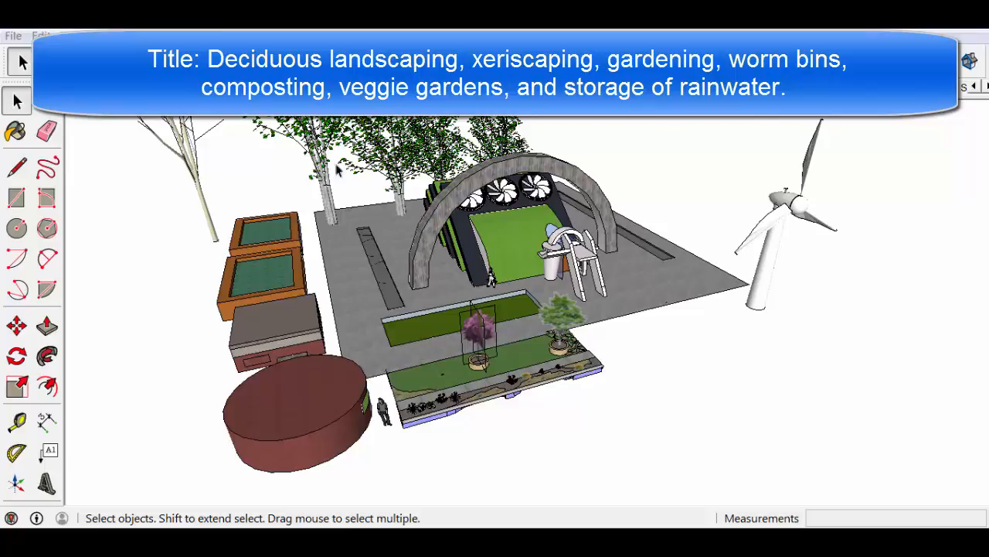
mouse_move(307, 313)
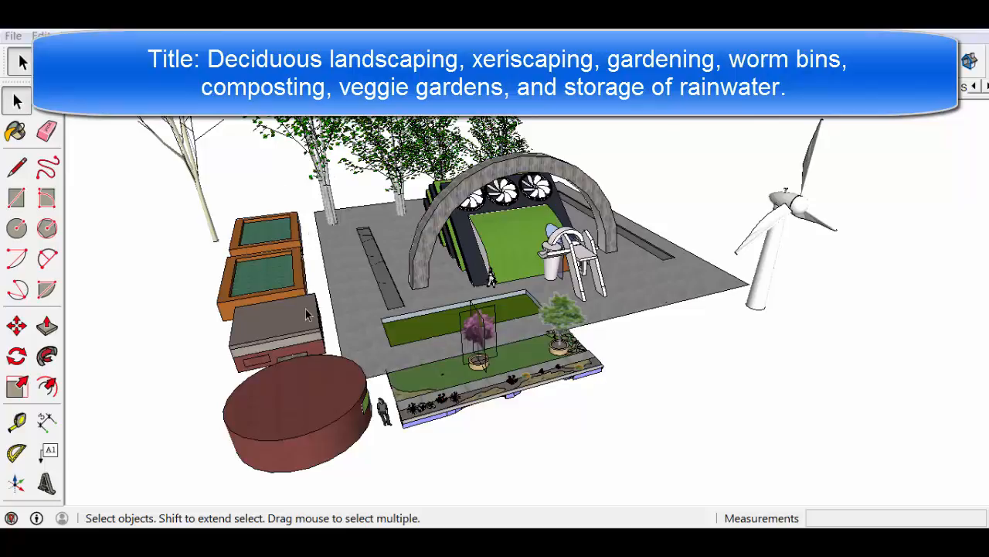
mouse_move(271, 390)
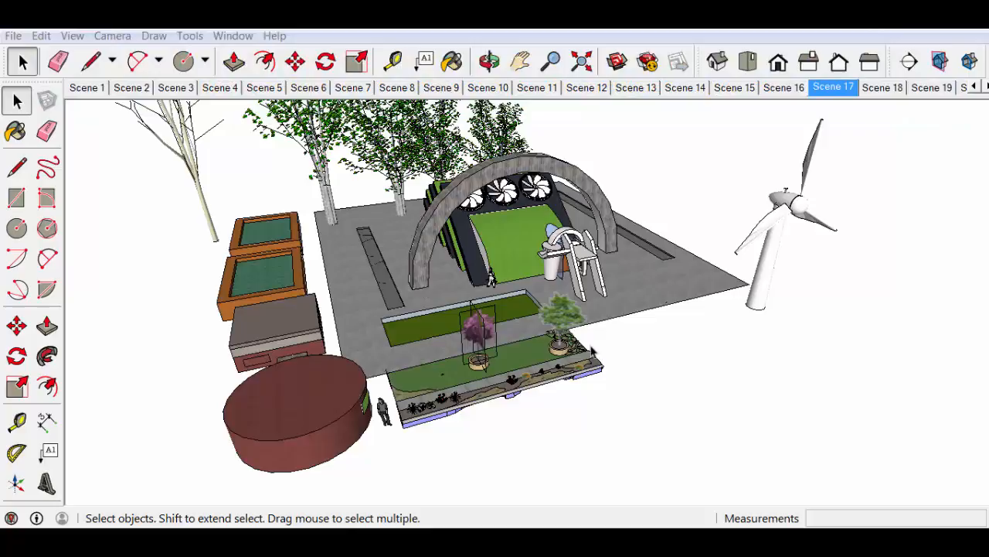
mouse_move(667, 393)
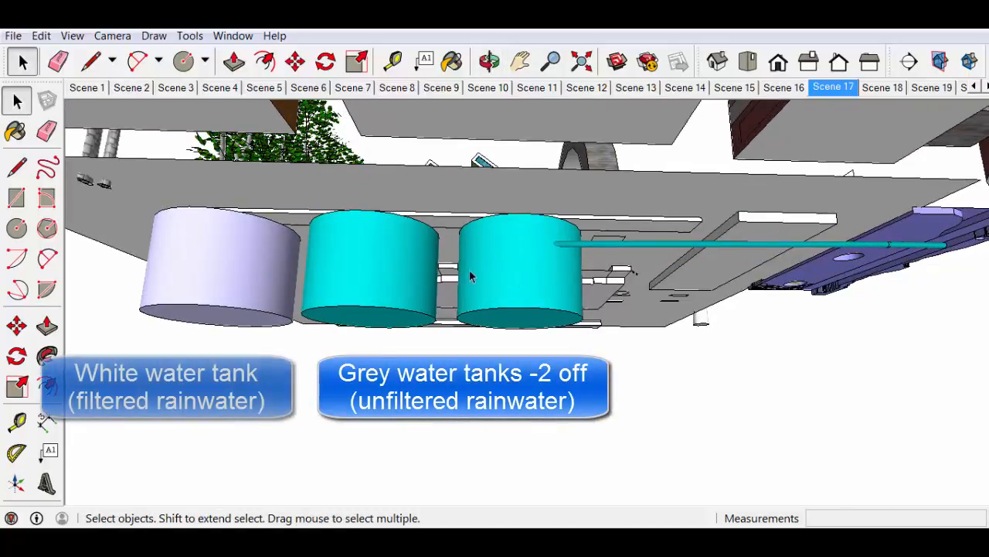
mouse_move(228, 268)
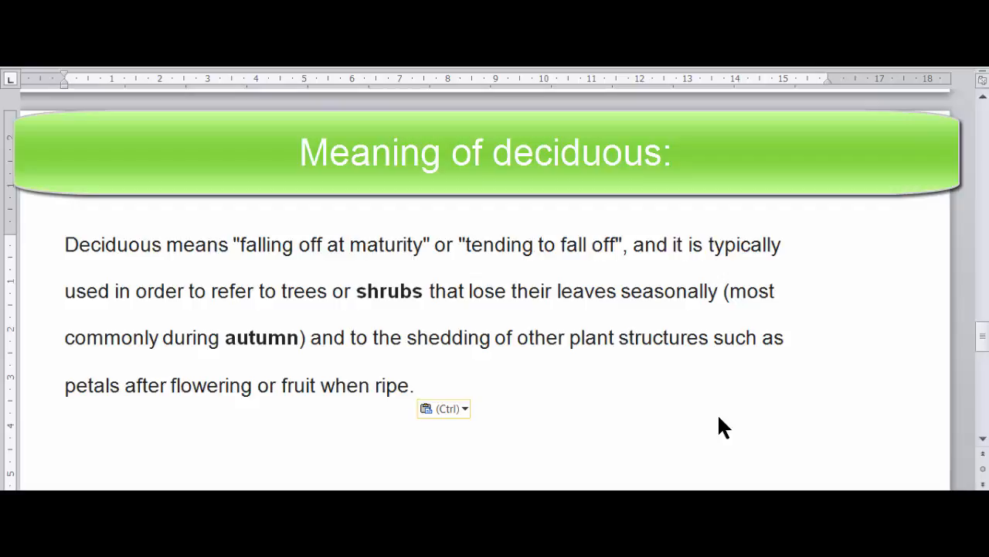
mouse_move(638, 445)
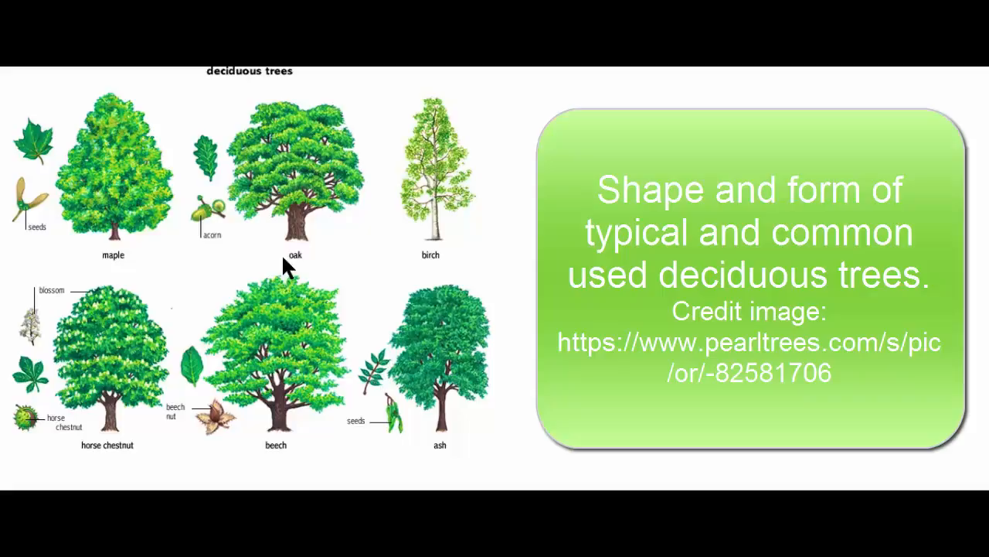
mouse_move(524, 183)
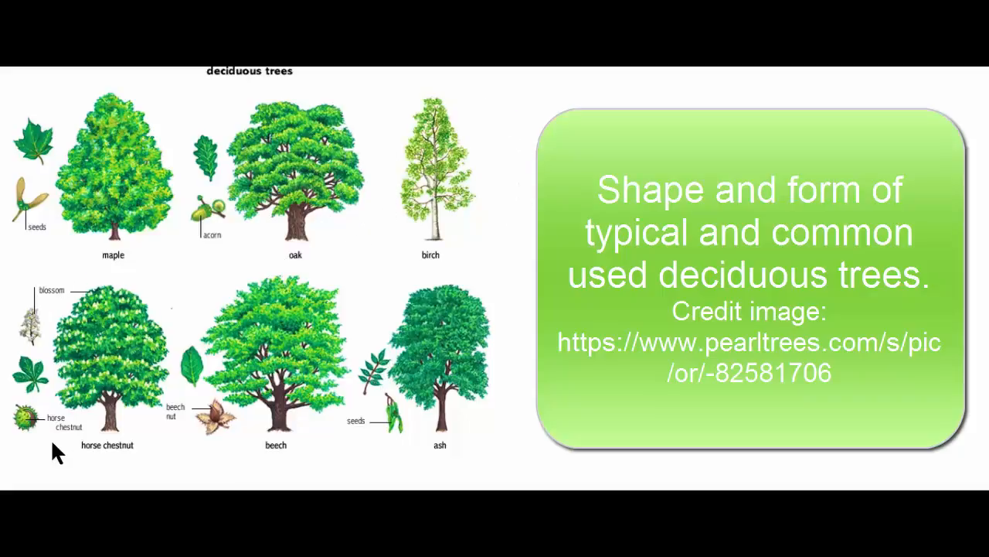
mouse_move(200, 296)
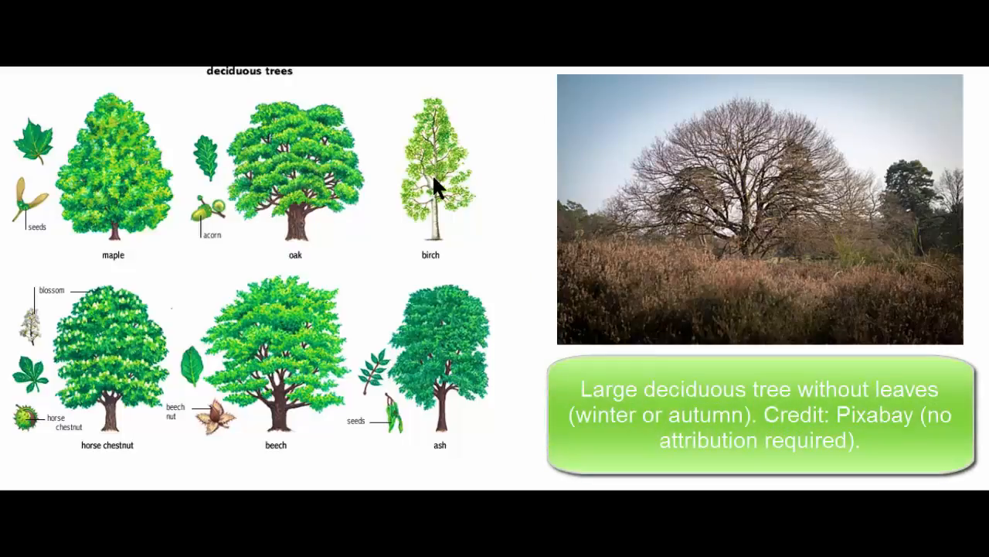
mouse_move(128, 309)
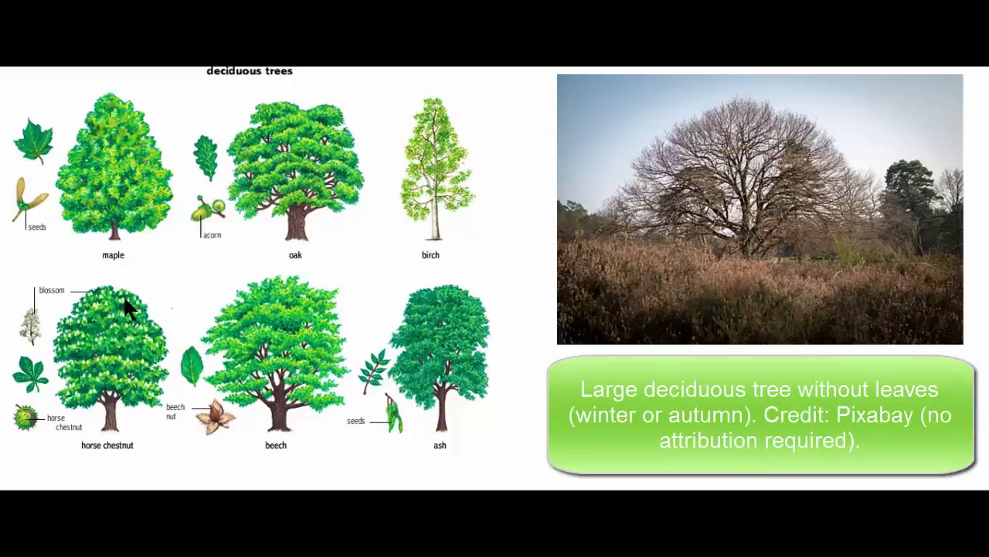
mouse_move(491, 208)
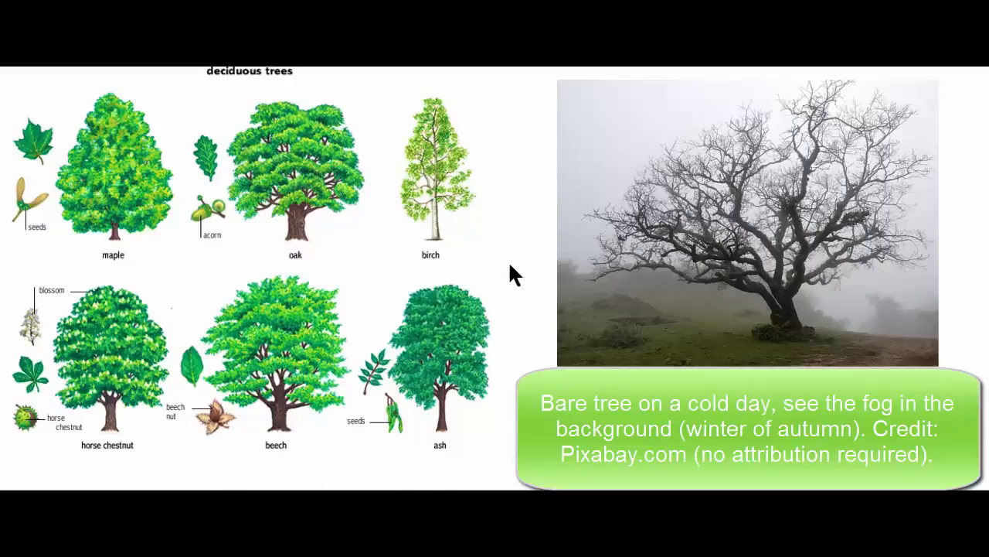
mouse_move(482, 146)
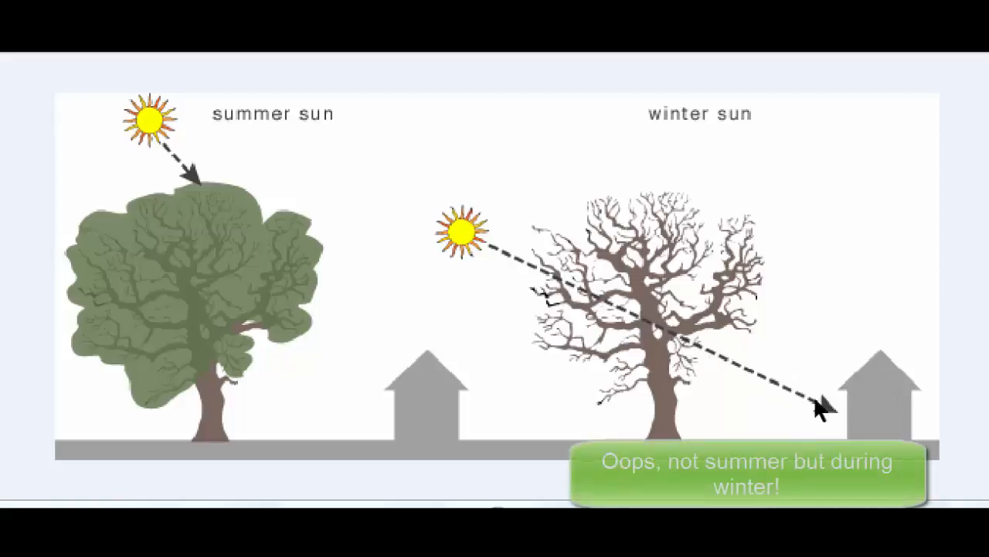
mouse_move(885, 437)
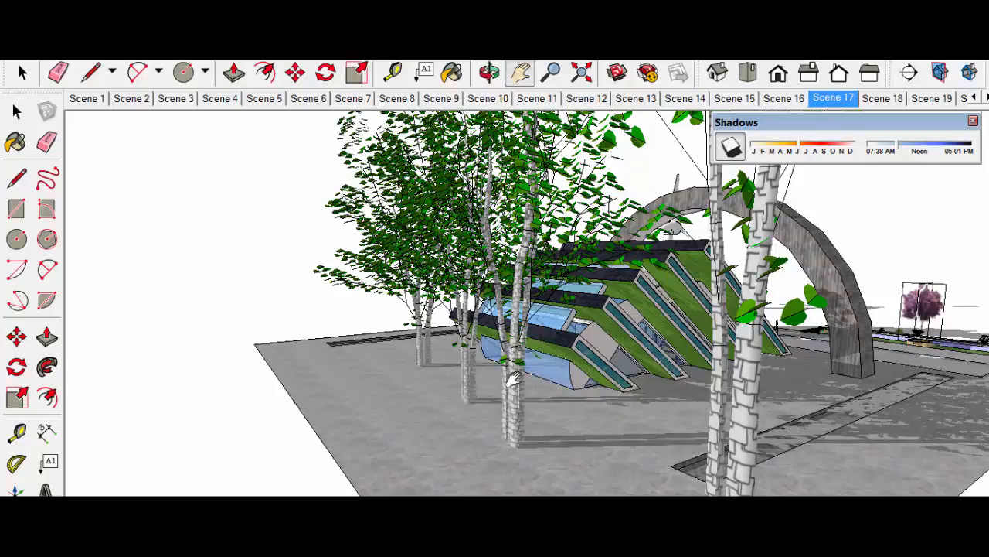
mouse_move(591, 386)
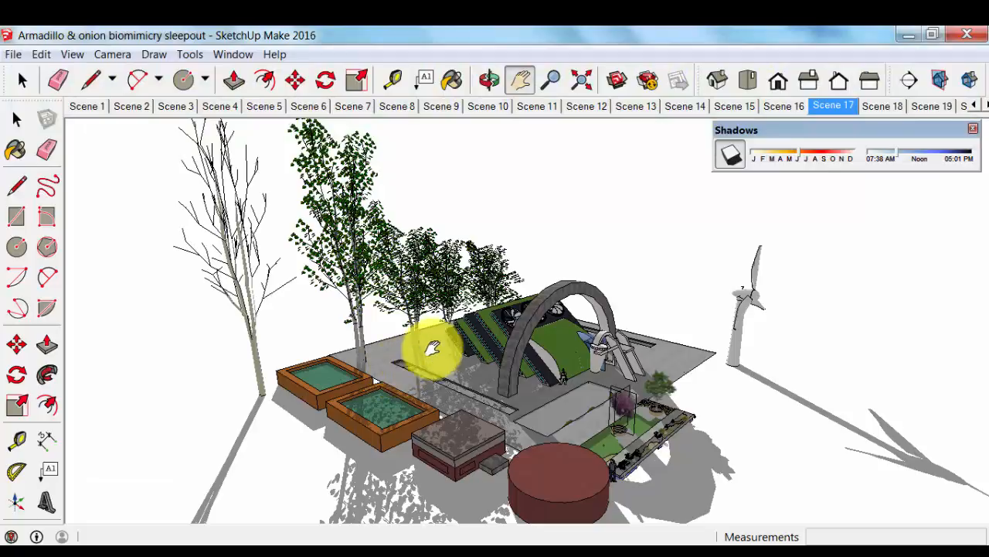
mouse_move(401, 333)
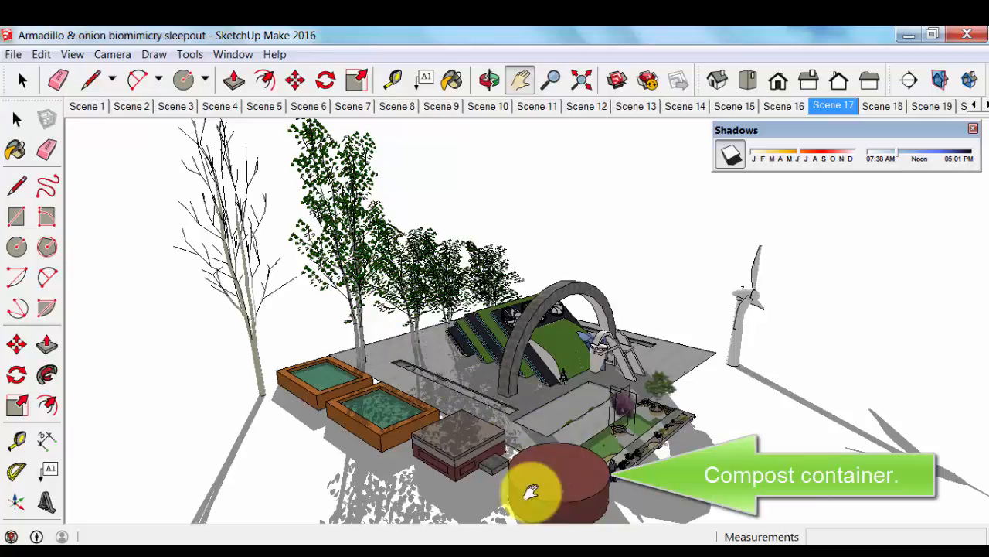
Pan past the compost container to a close view of the wormery beside the planters.
left_click_drag(534, 491, 310, 394)
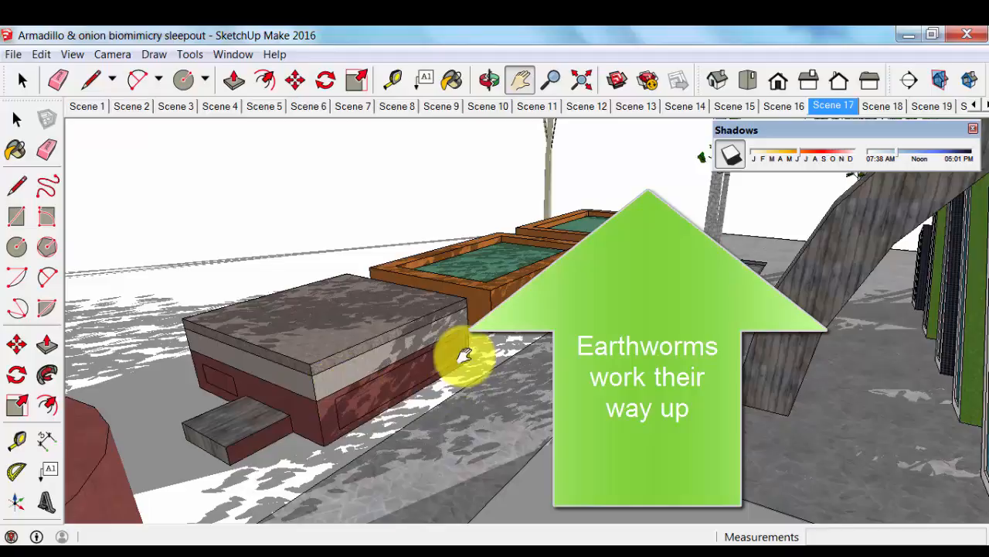
mouse_move(464, 418)
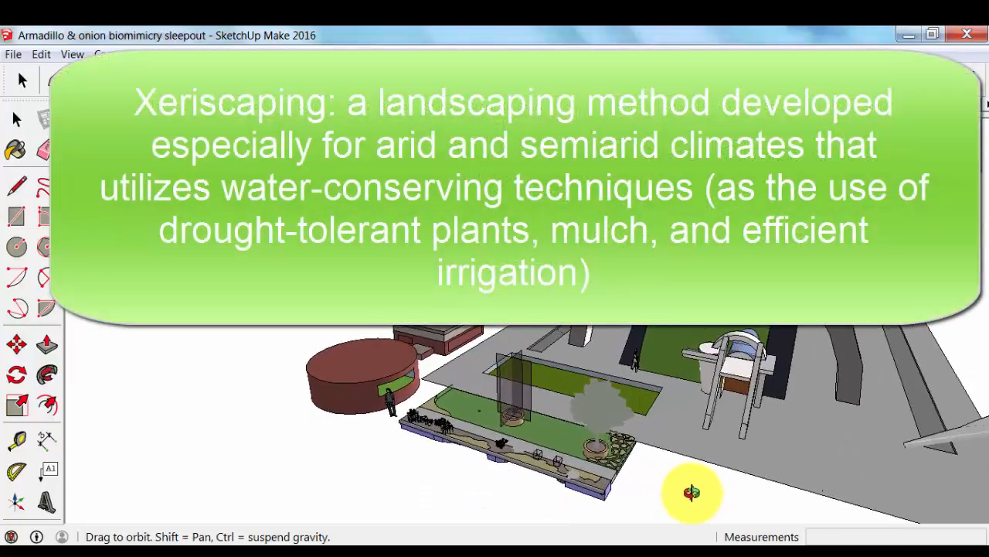
Pan to frame the xeriscaped strip with its two potted trees and pergola.
left_click_drag(692, 492, 661, 485)
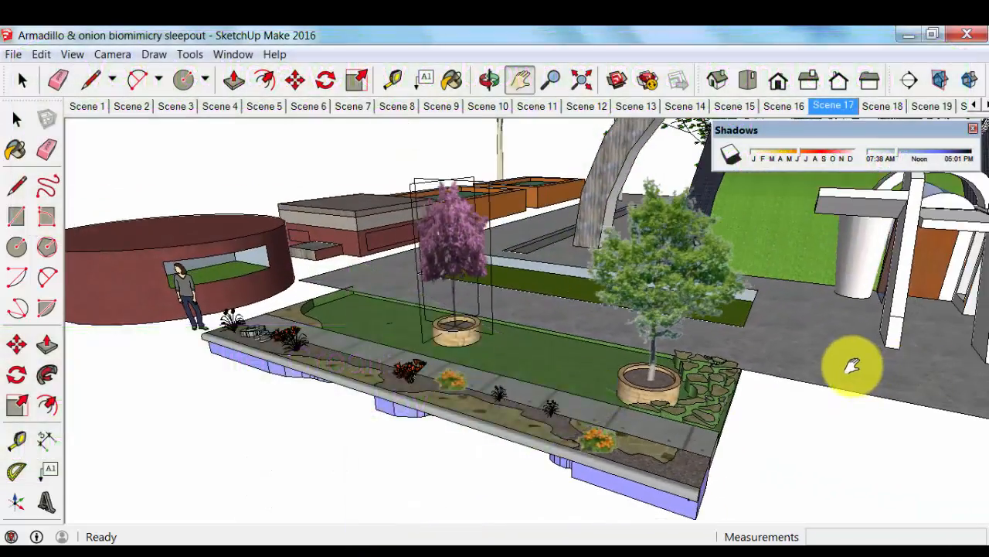
Pan over to the green bed in front of the arched sleep-out and reframe it.
left_click_drag(850, 364, 649, 298)
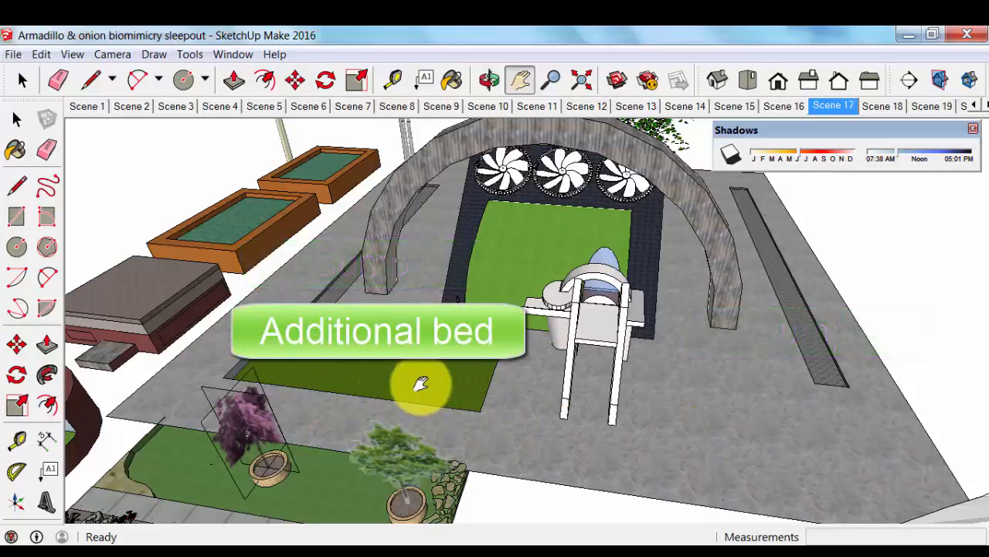
mouse_move(413, 385)
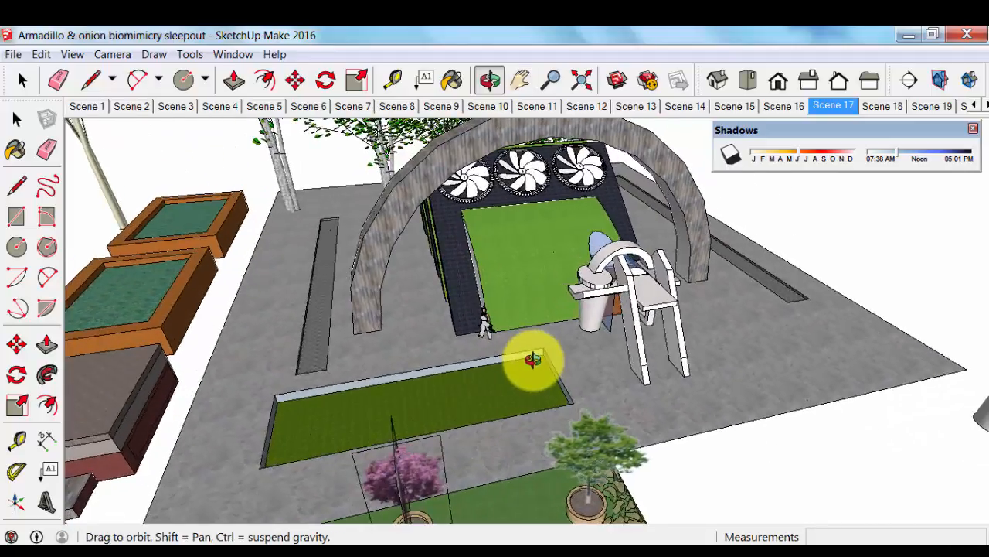
left_click_drag(534, 360, 541, 455)
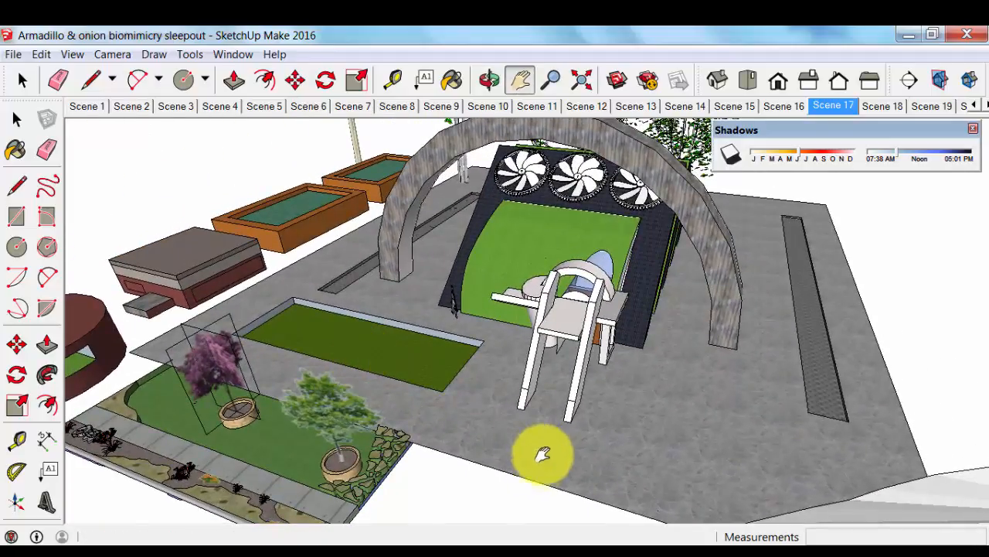
Orbit under the site platform and close in on the three grey water tanks.
left_click_drag(541, 452, 514, 453)
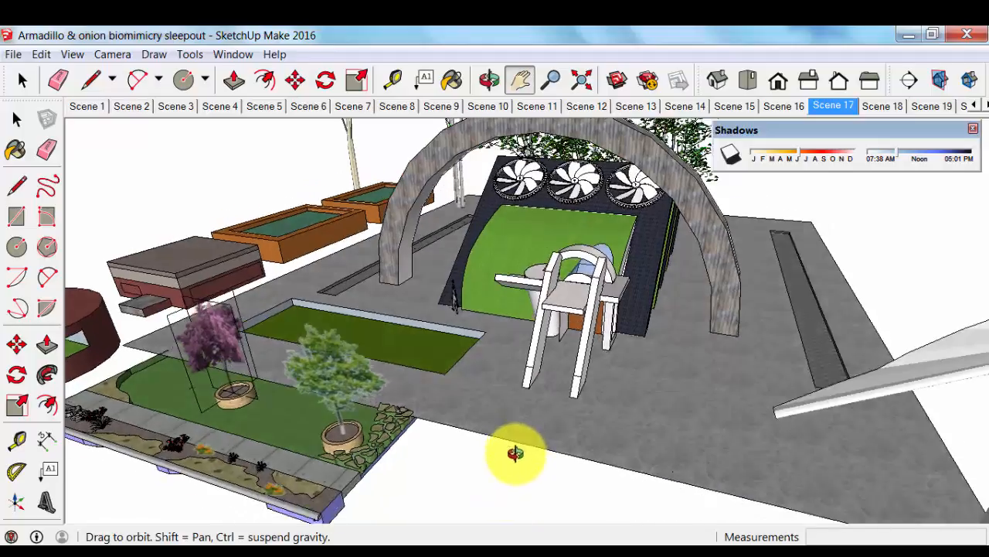
left_click_drag(515, 453, 557, 286)
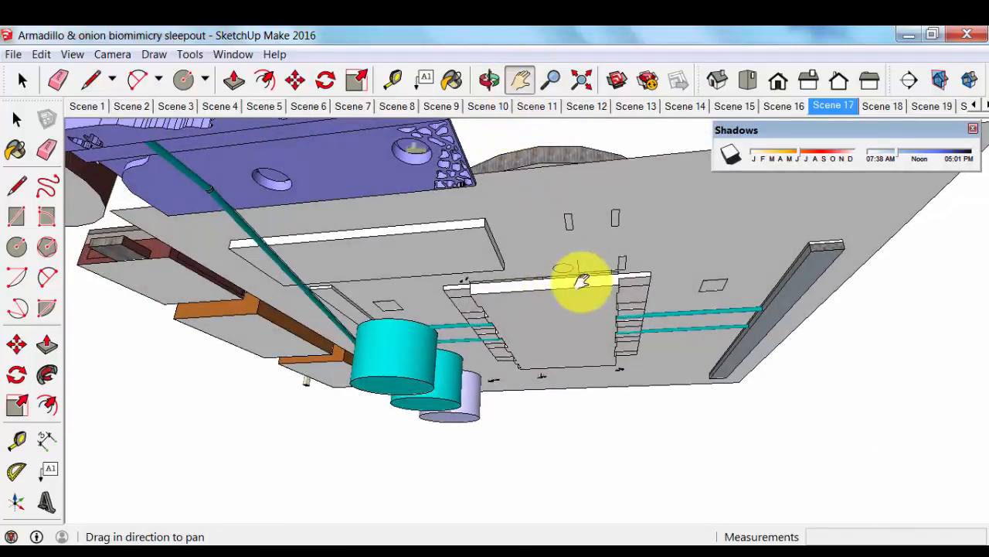
left_click_drag(584, 282, 846, 375)
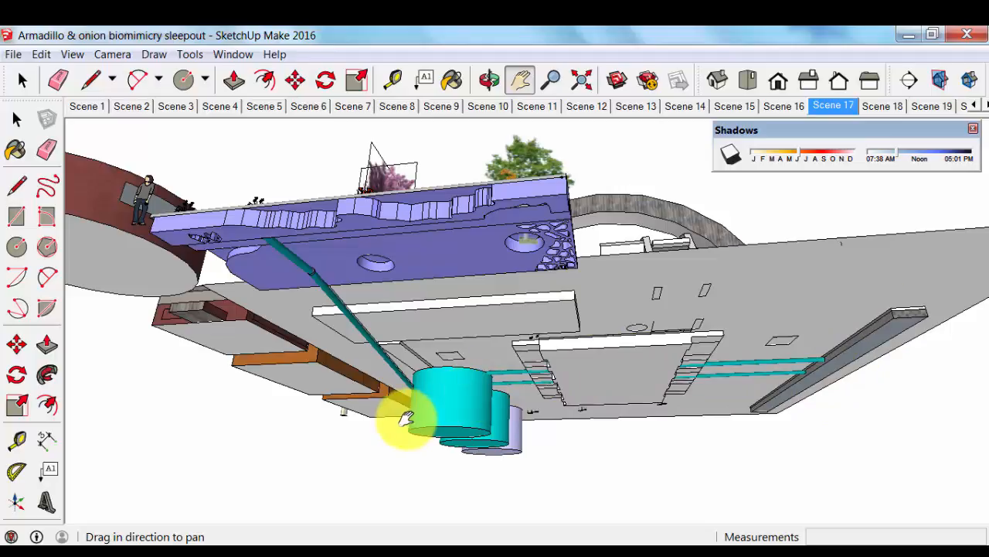
left_click_drag(410, 413, 514, 344)
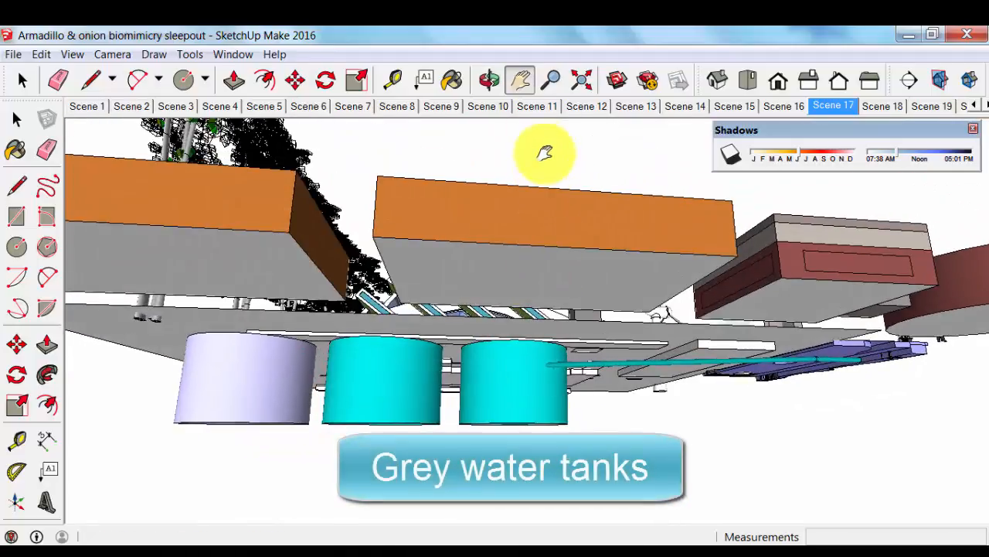
left_click_drag(545, 152, 583, 371)
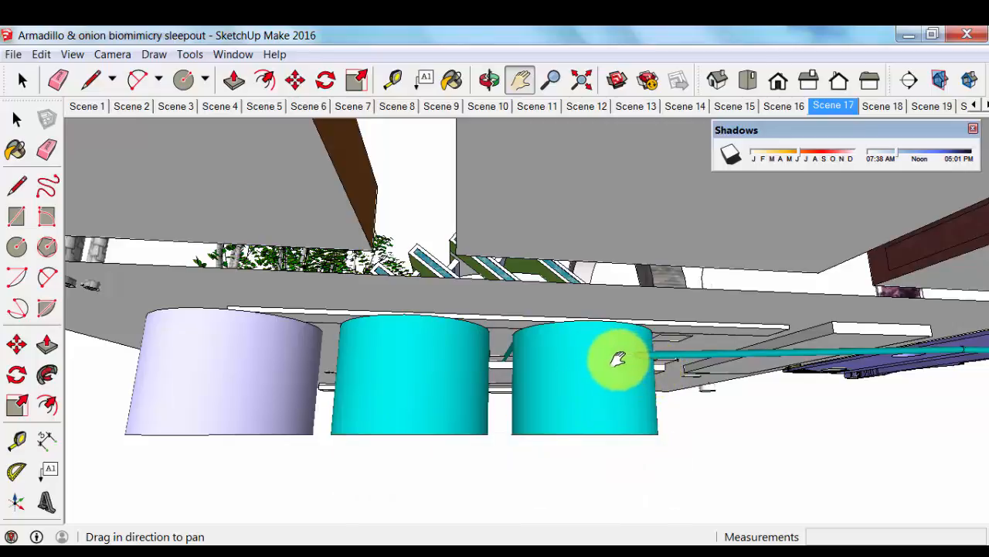
Pan along the grey water tanks to centre the pale end tank.
left_click_drag(618, 360, 665, 402)
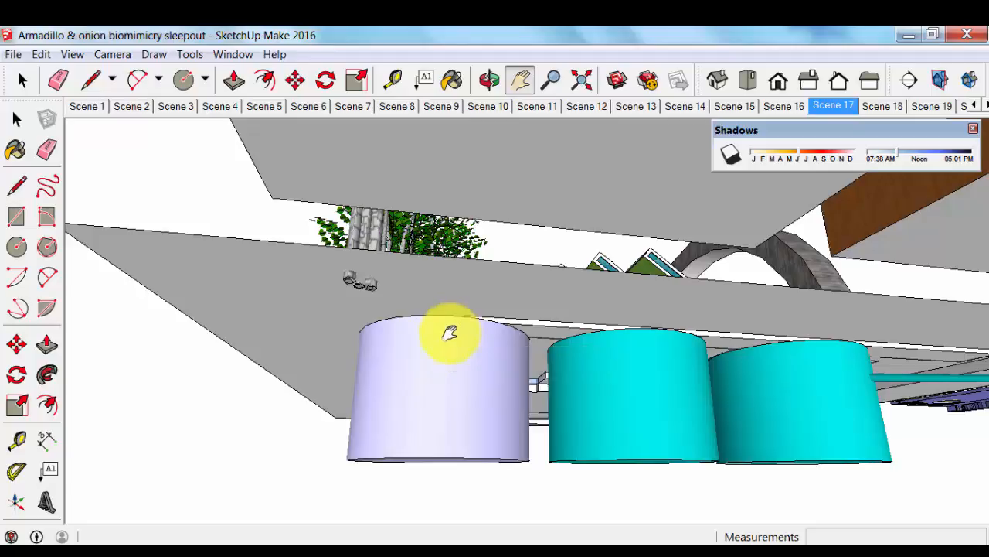
mouse_move(363, 321)
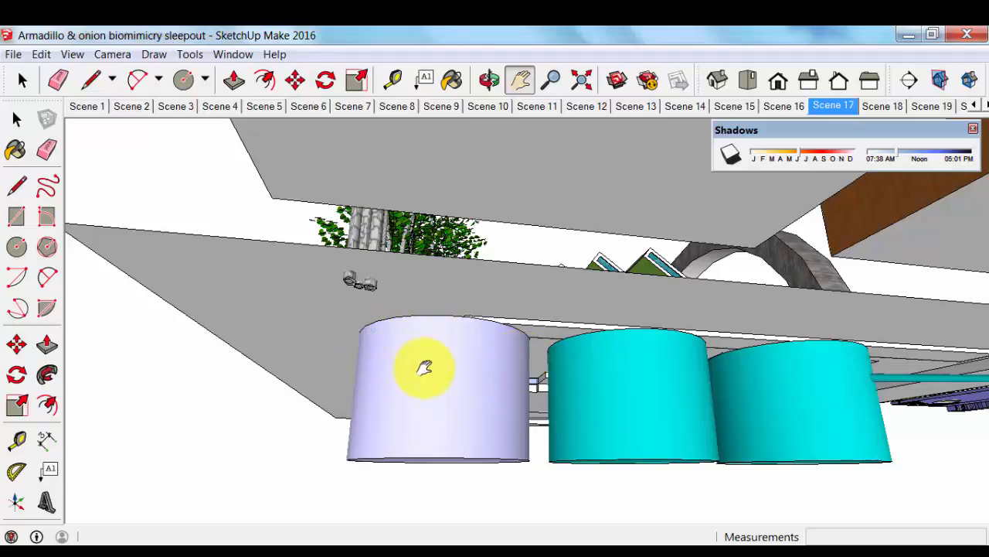
mouse_move(464, 347)
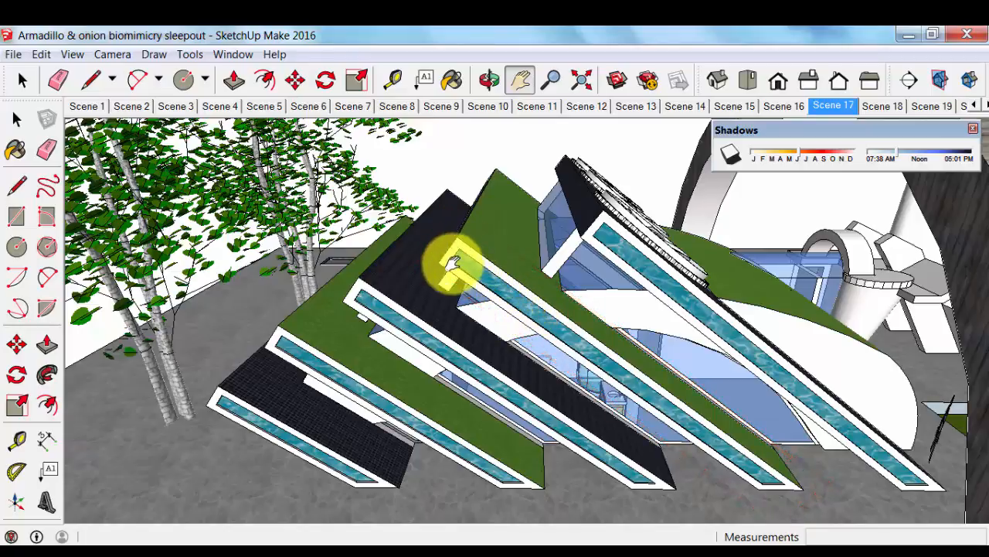
mouse_move(502, 297)
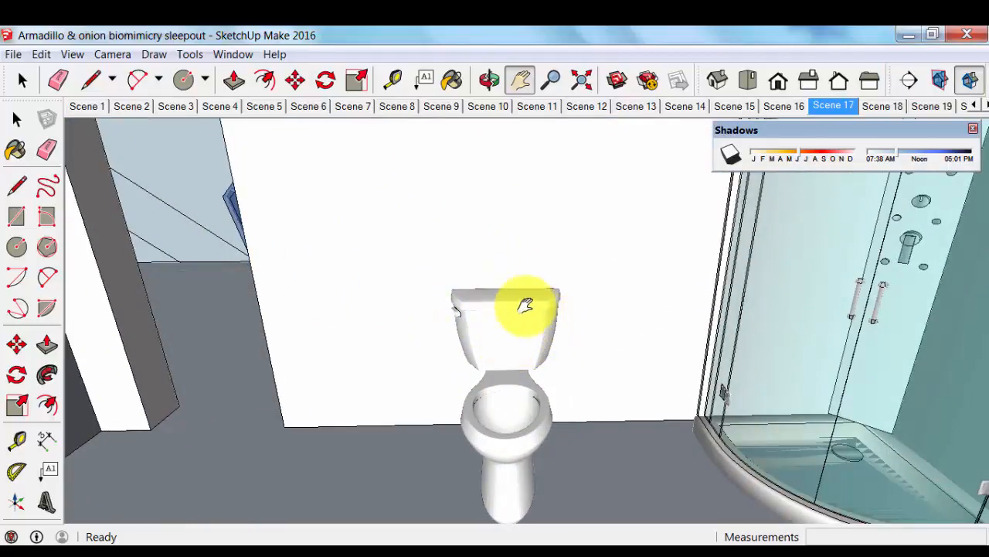
mouse_move(579, 309)
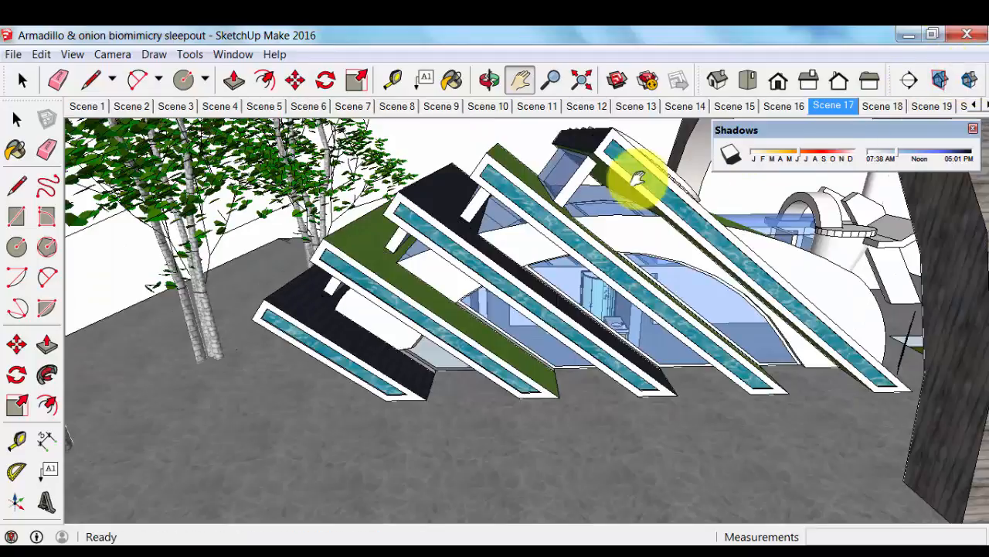
Orbit to a lower angle and pan toward the glazing between the slanted roof strips.
left_click_drag(634, 174, 534, 248)
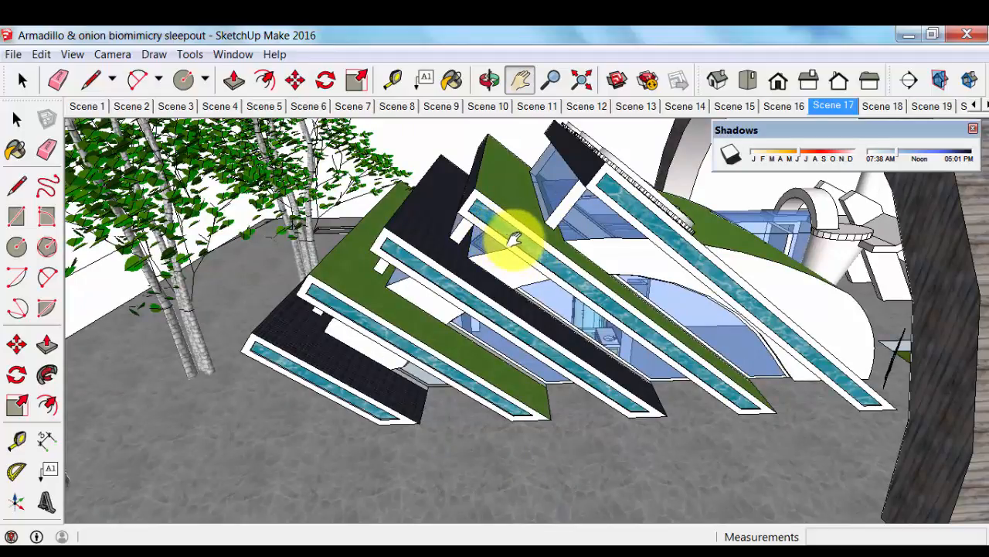
mouse_move(549, 262)
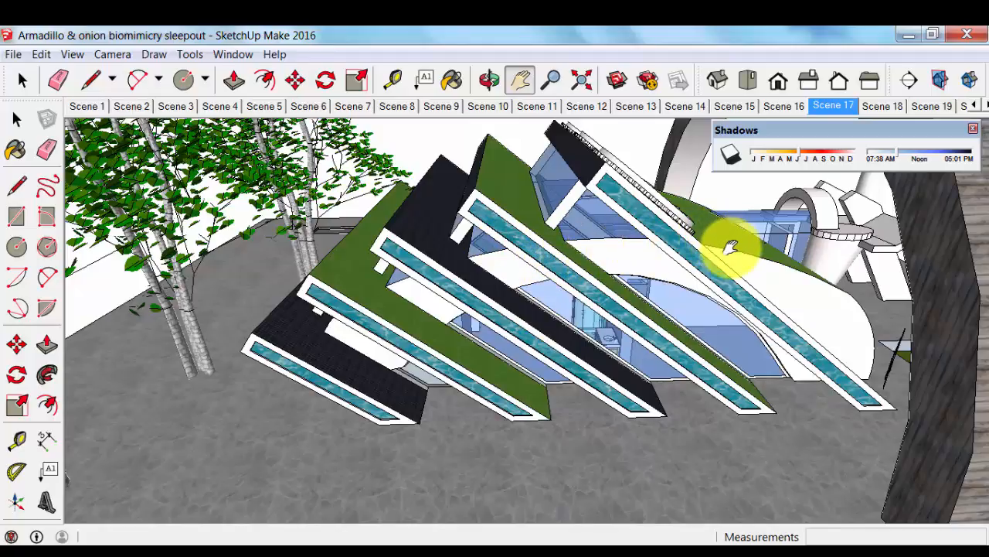
left_click_drag(734, 243, 552, 278)
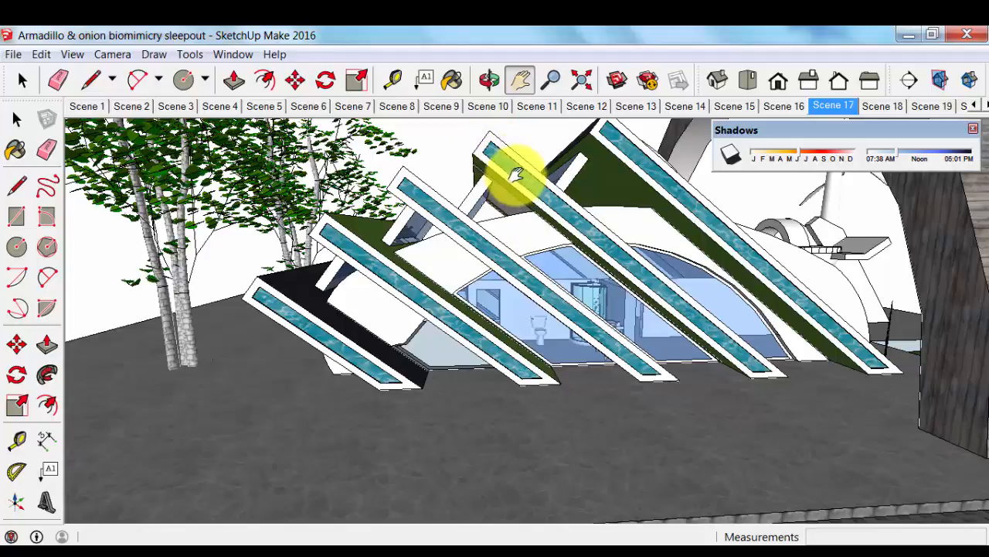
mouse_move(498, 151)
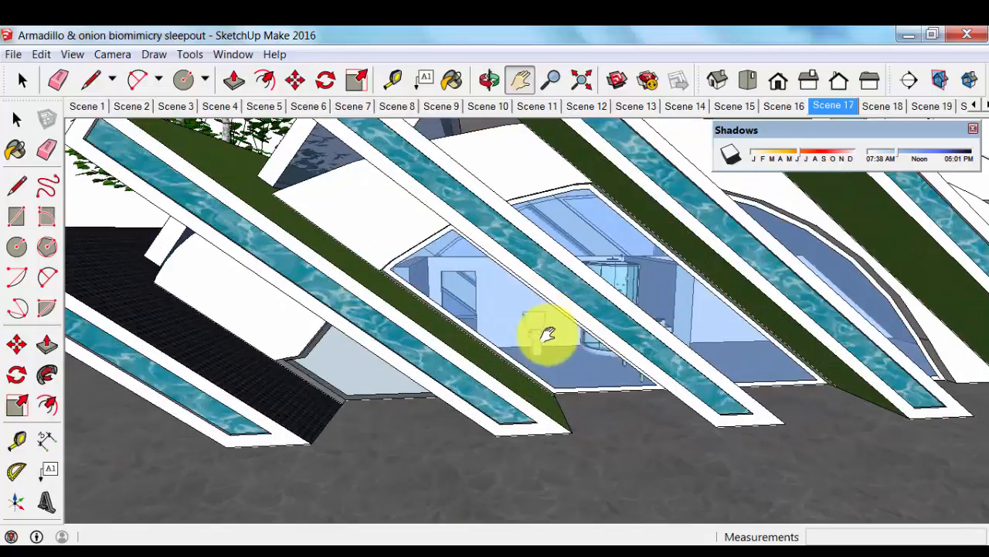
left_click_drag(548, 332, 588, 383)
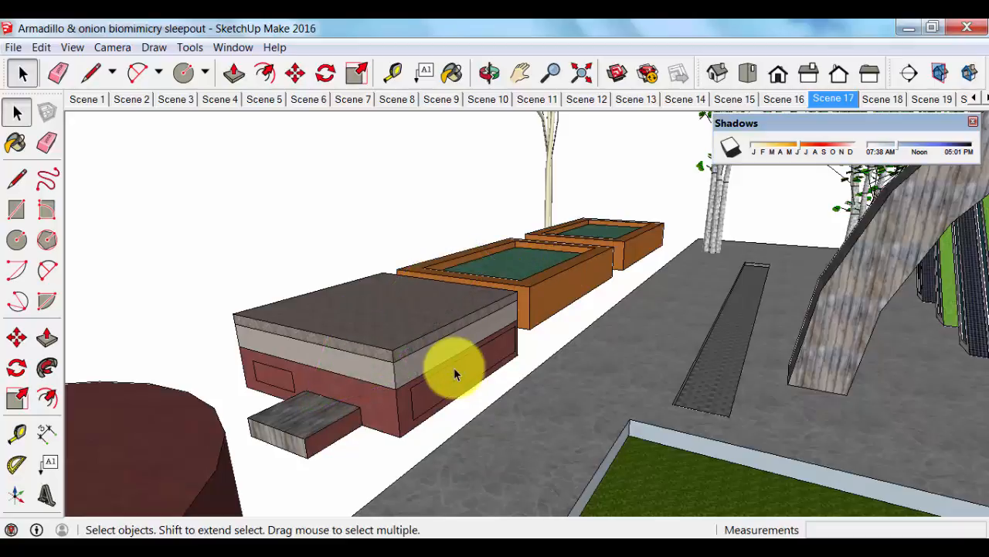
mouse_move(536, 374)
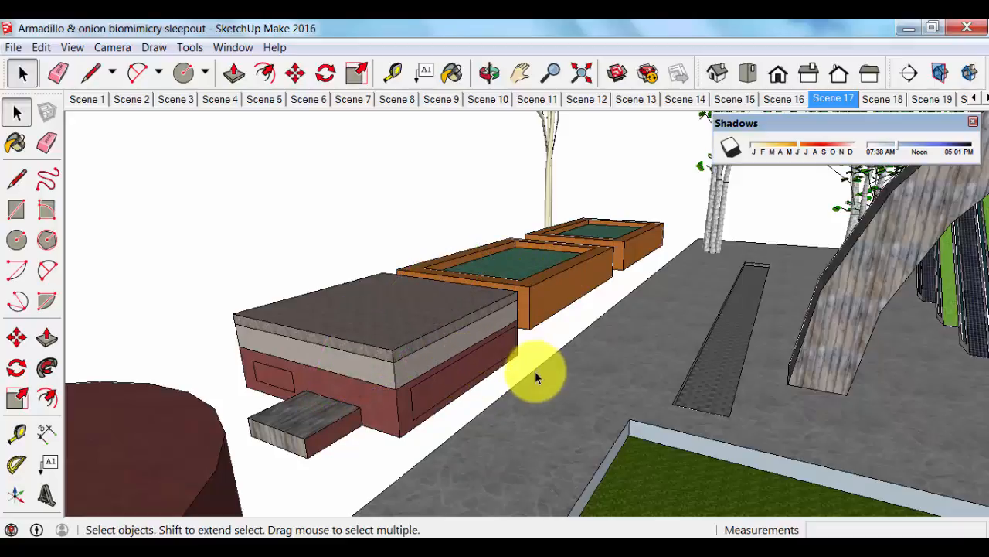
mouse_move(301, 340)
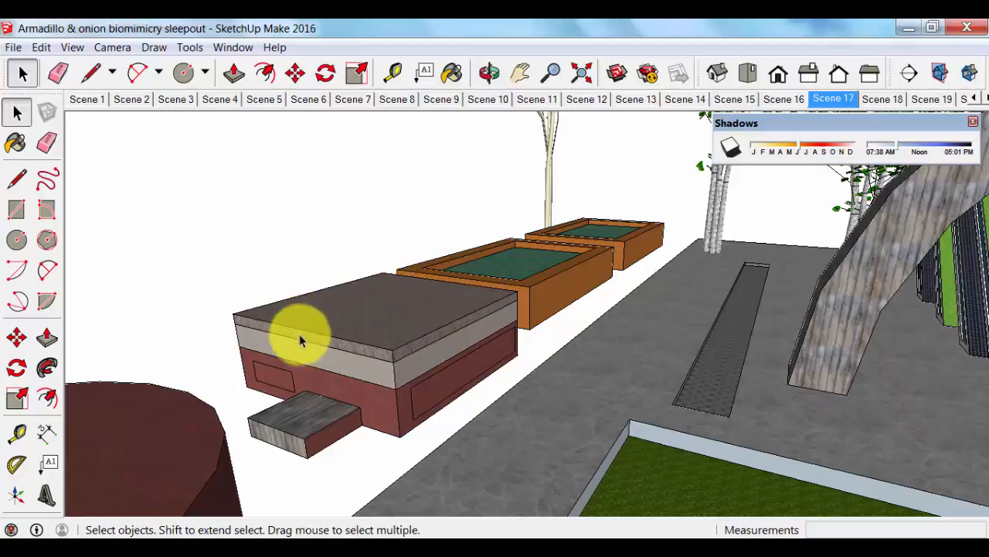
mouse_move(355, 290)
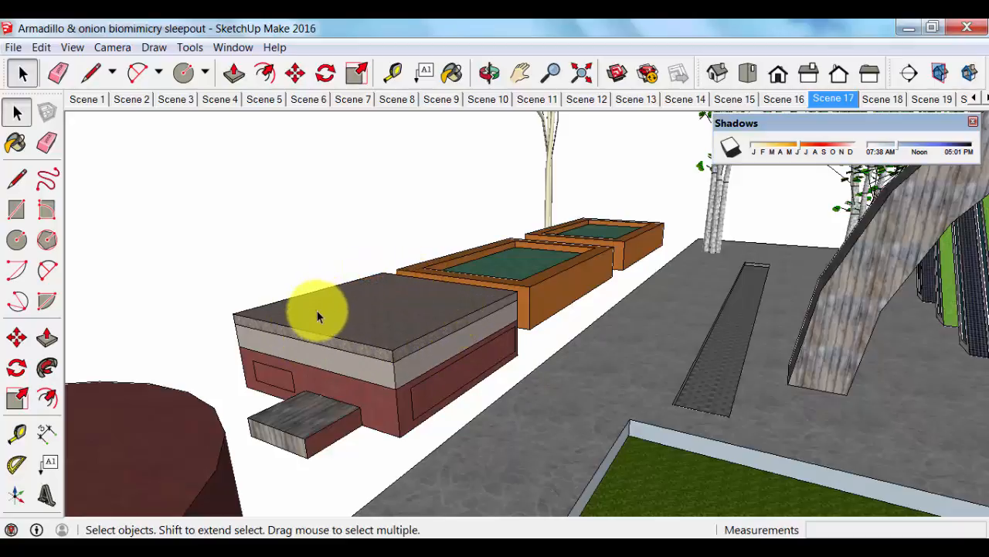
mouse_move(350, 311)
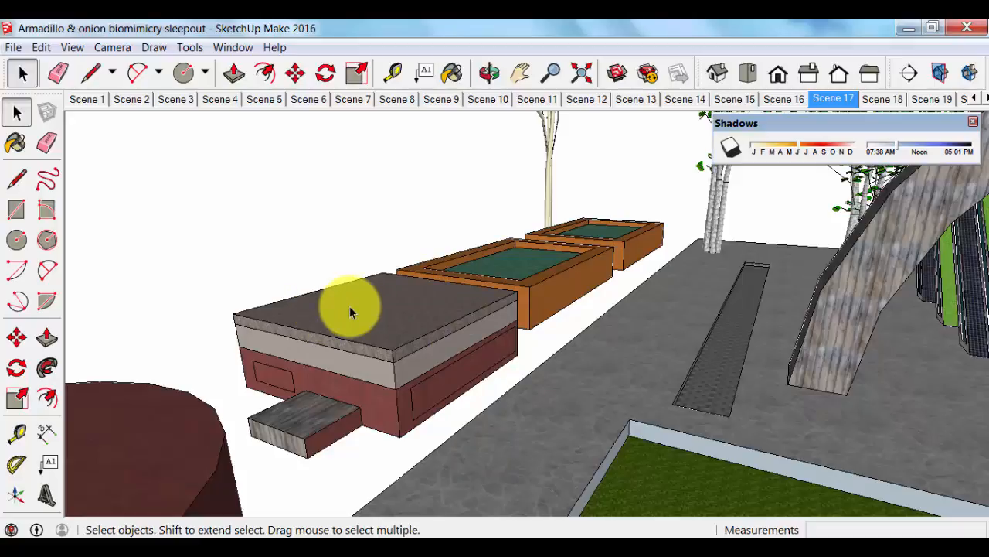
mouse_move(417, 320)
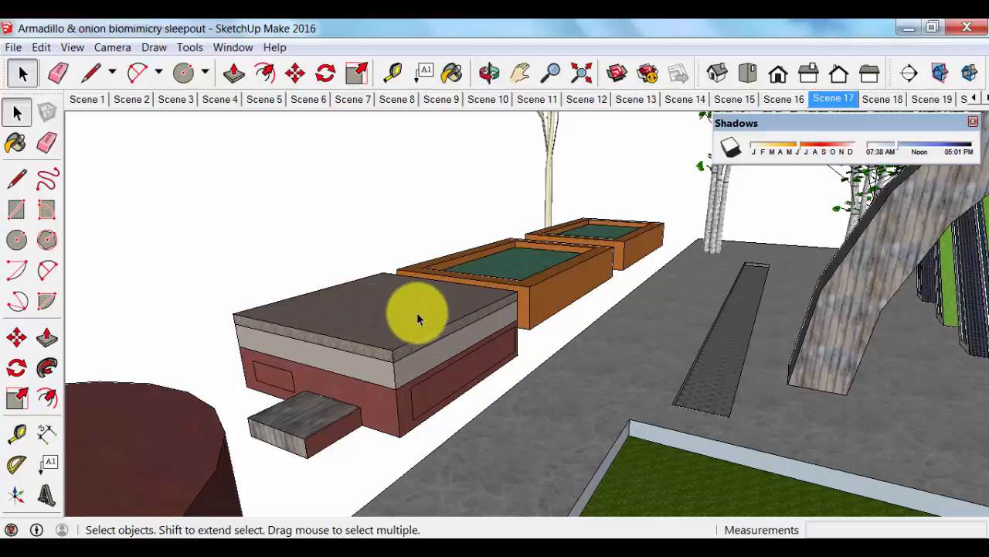
mouse_move(413, 331)
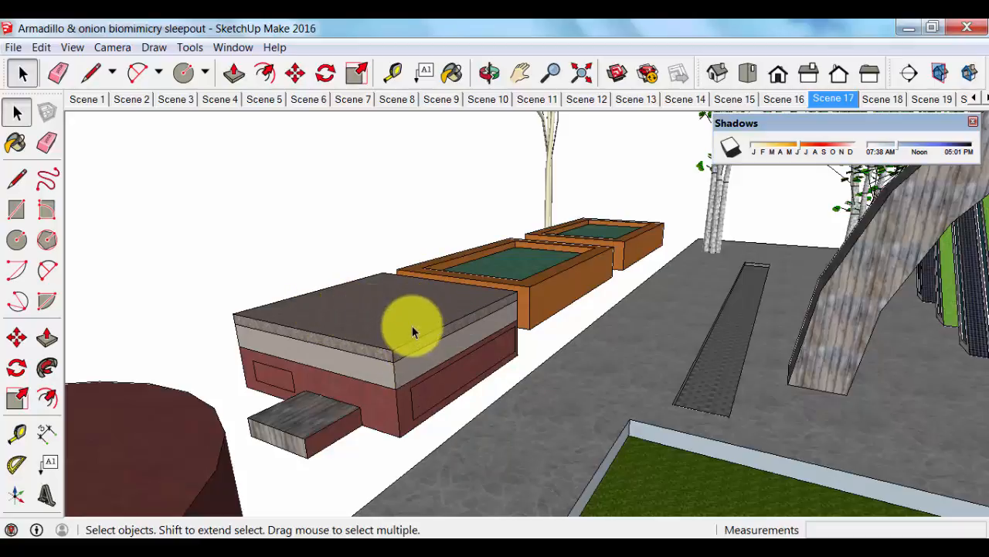
mouse_move(498, 348)
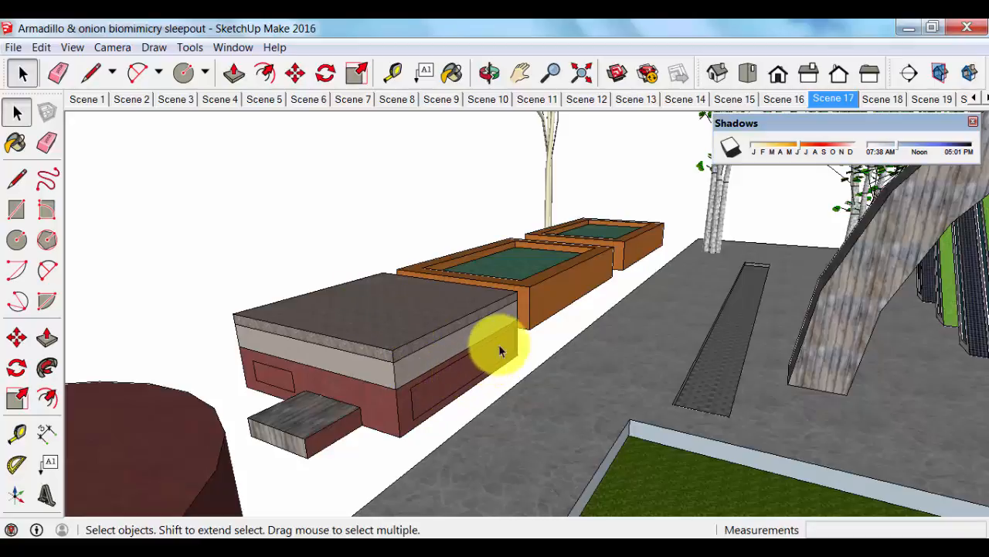
mouse_move(503, 387)
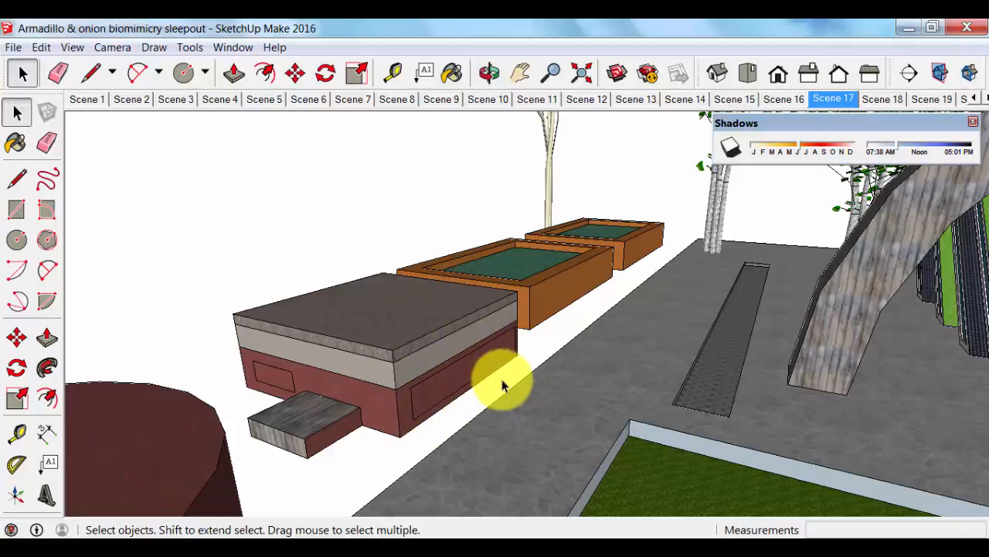
mouse_move(487, 367)
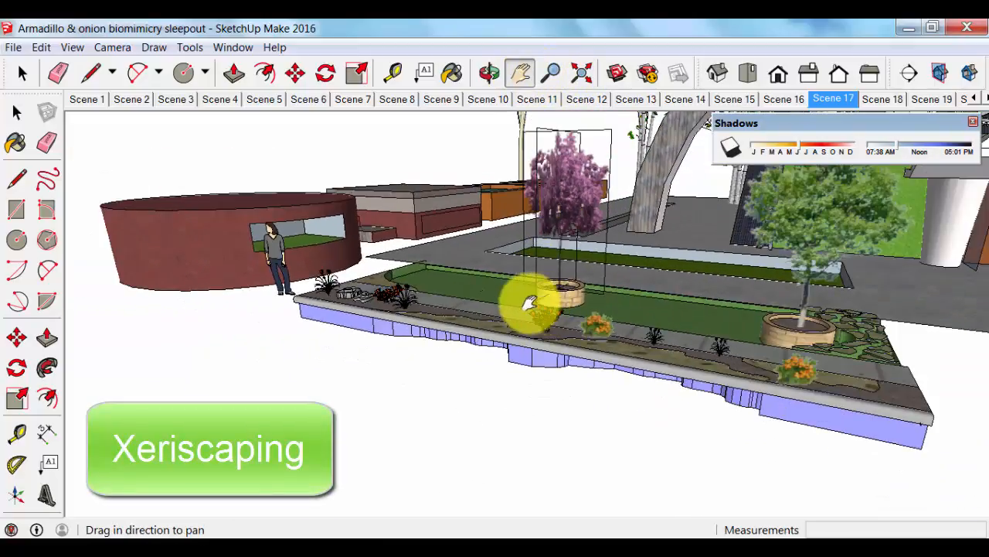
Pan across to the strip of low plants, gravel beds and both potted trees.
left_click_drag(529, 302, 603, 394)
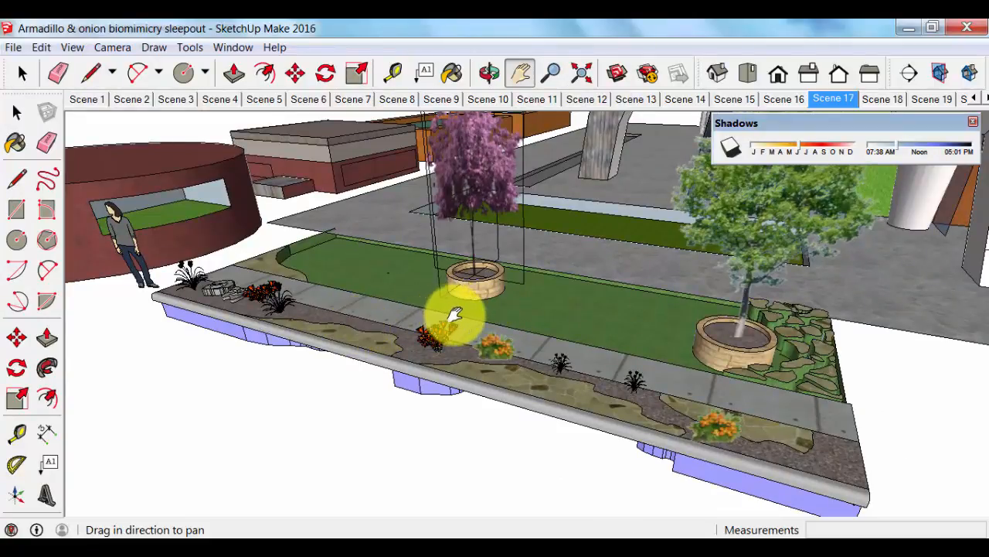
mouse_move(568, 328)
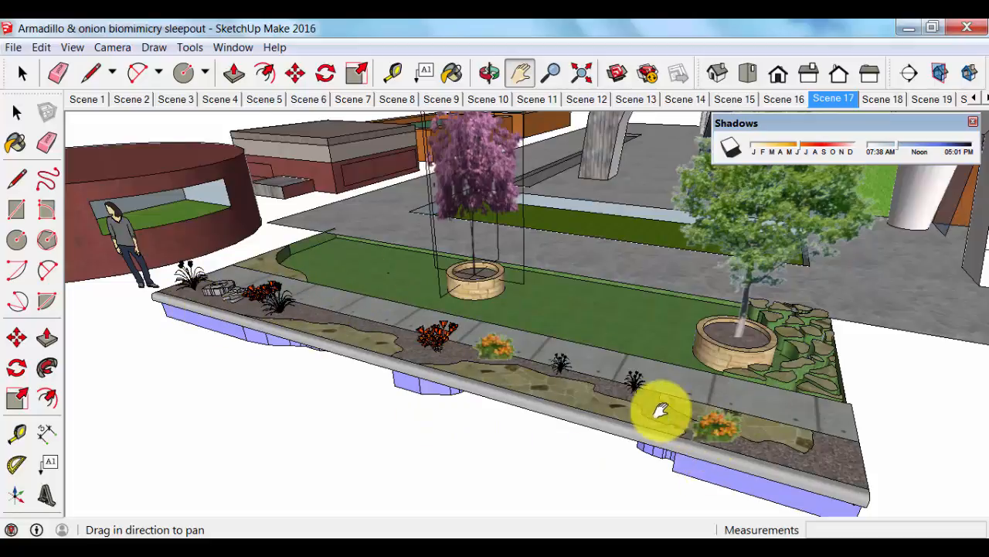
Pan to the cyan water tank, then orbit across the planted area to the whole site.
left_click_drag(661, 410, 645, 398)
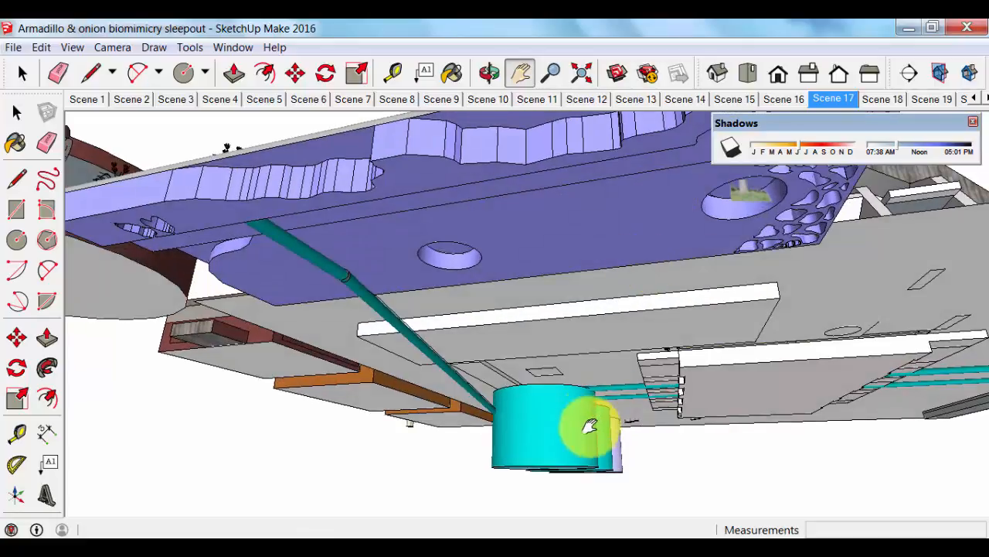
left_click(489, 73)
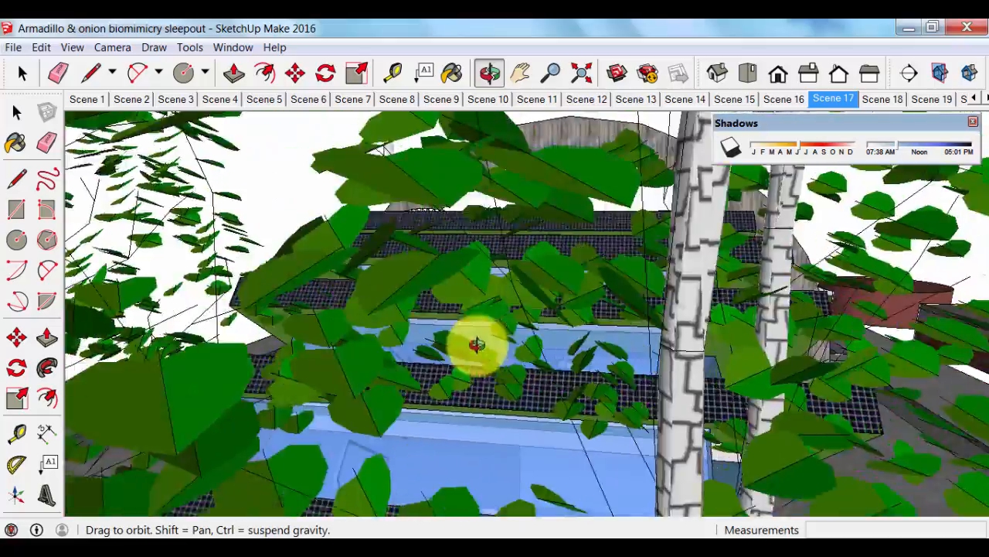
left_click_drag(475, 344, 827, 367)
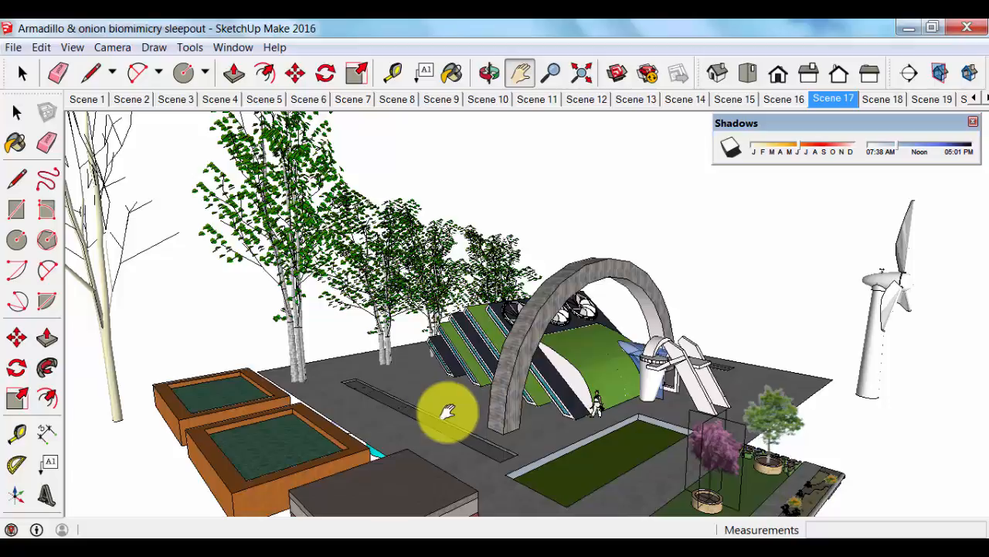
mouse_move(607, 270)
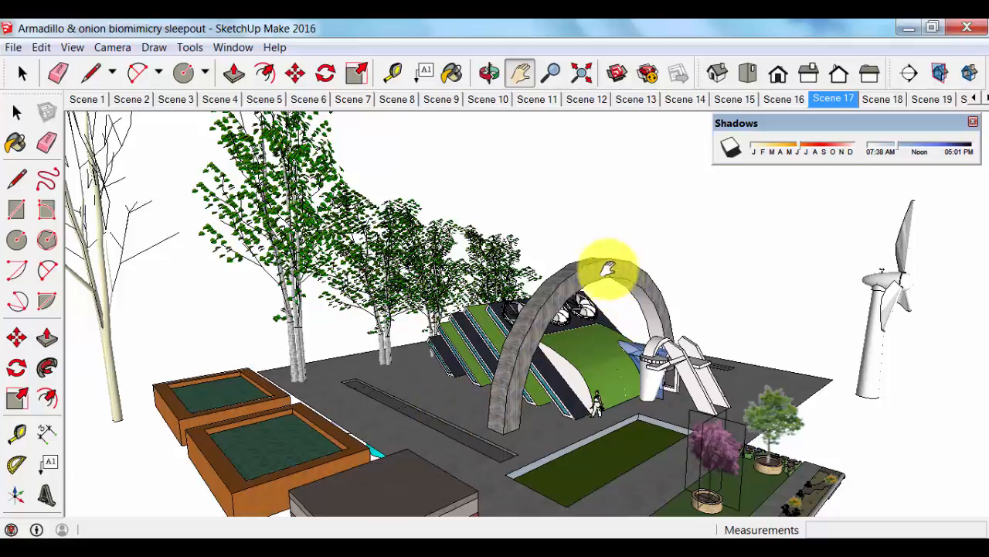